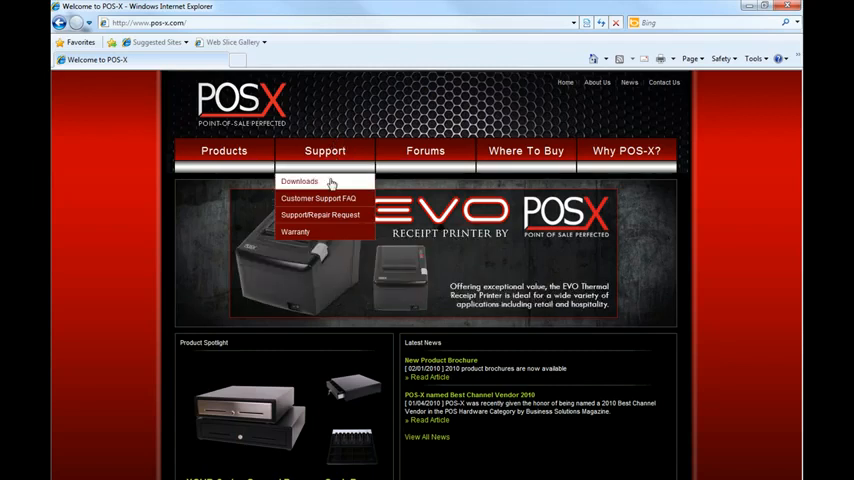
- List the POS-X downloads for the XR510 under the Receipt Printers category
click(297, 182)
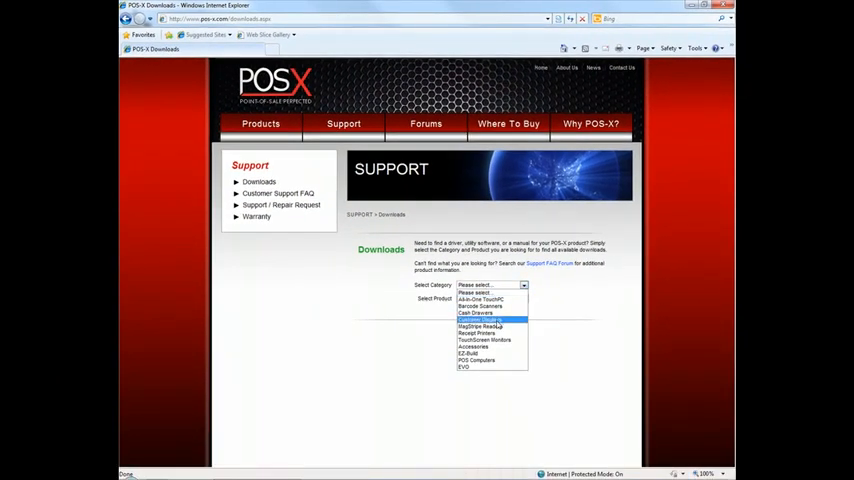
click(475, 333)
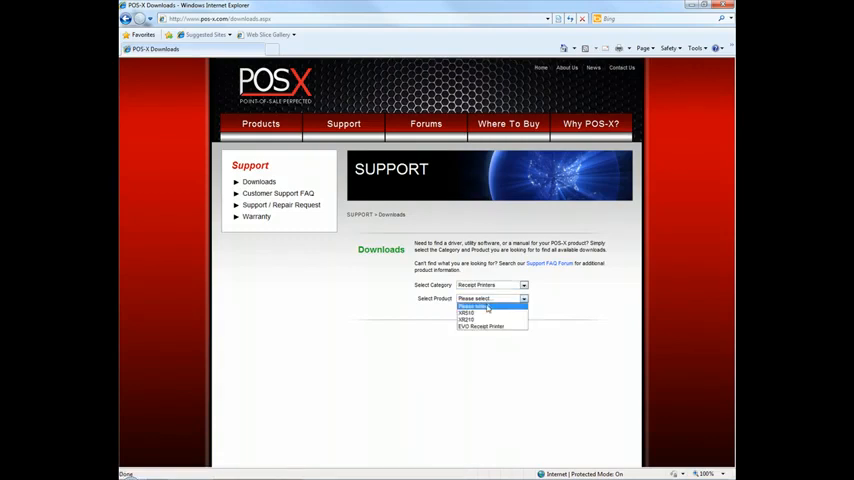
click(466, 312)
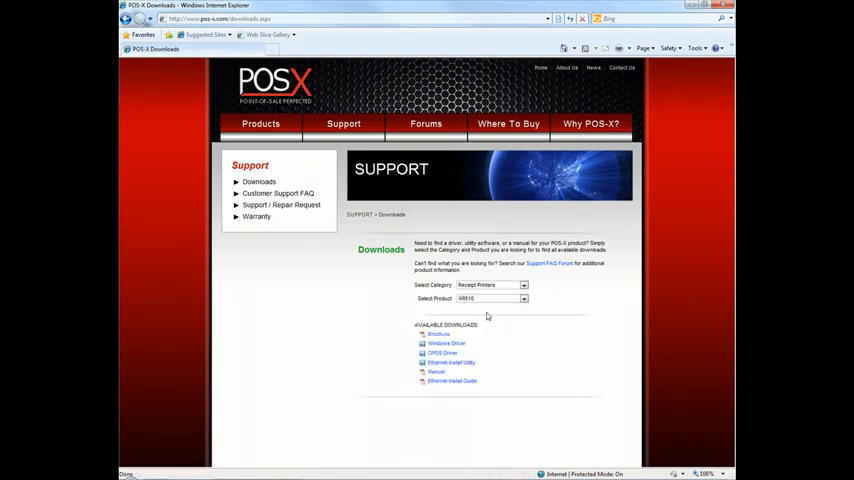
mouse_move(450, 344)
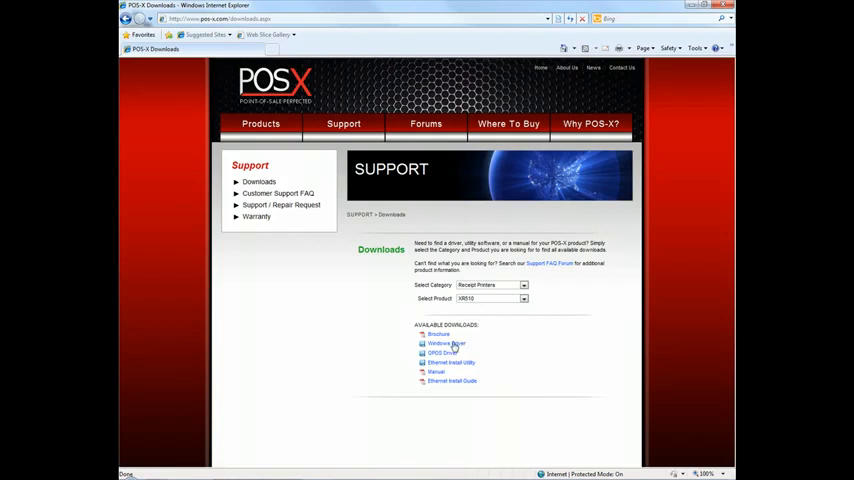
- Save the XR510 Windows driver as Thermal.exe in Downloads, replacing the existing copy
click(446, 343)
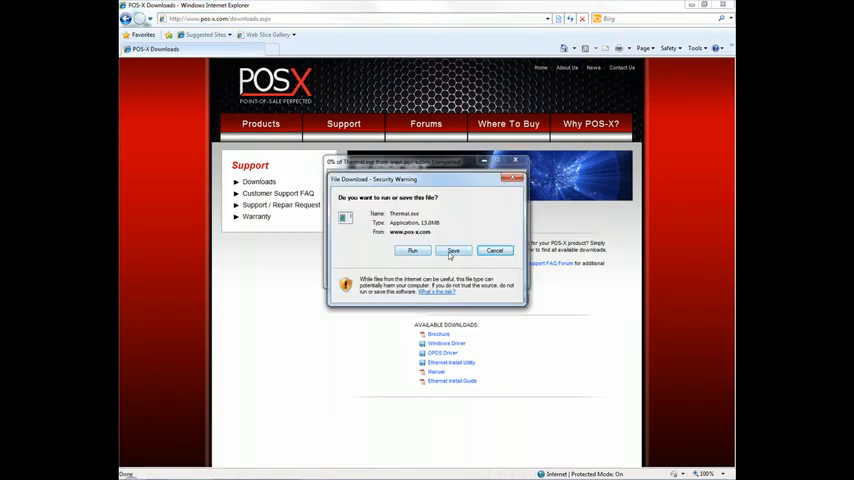
click(454, 250)
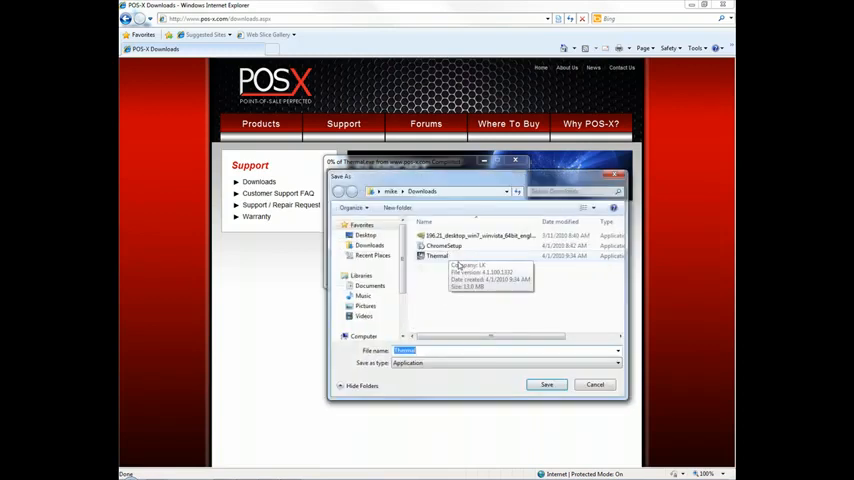
click(546, 384)
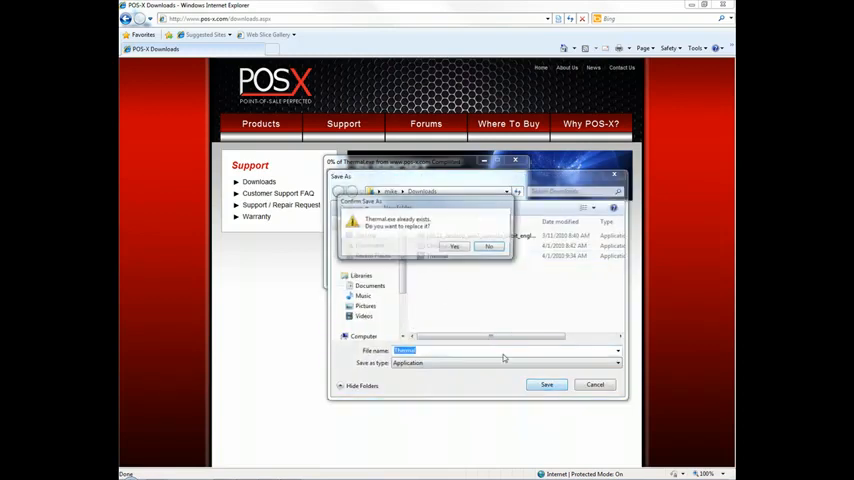
click(454, 246)
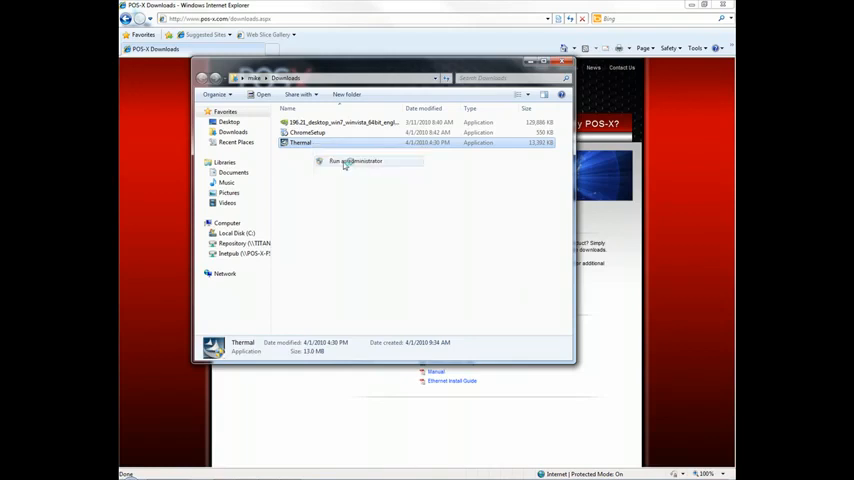
- Run Thermal.exe as administrator and advance the InstallShield Wizard to the driver installer
click(354, 161)
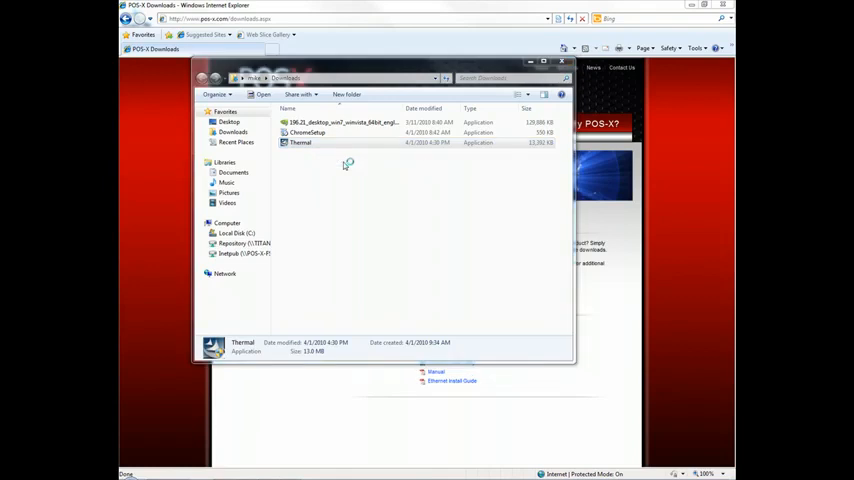
mouse_move(420, 242)
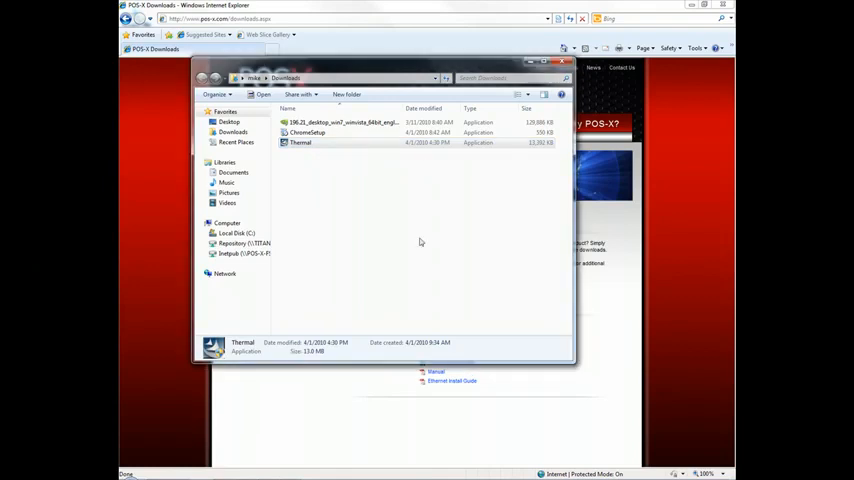
double_click(301, 142)
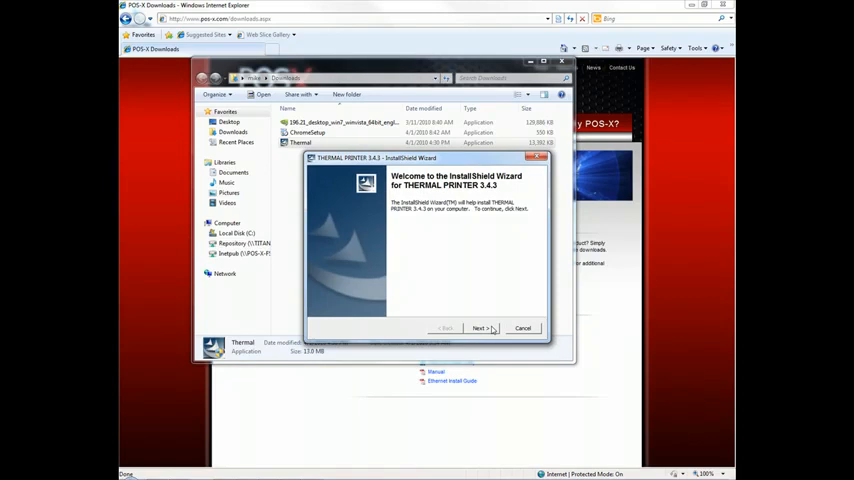
click(522, 328)
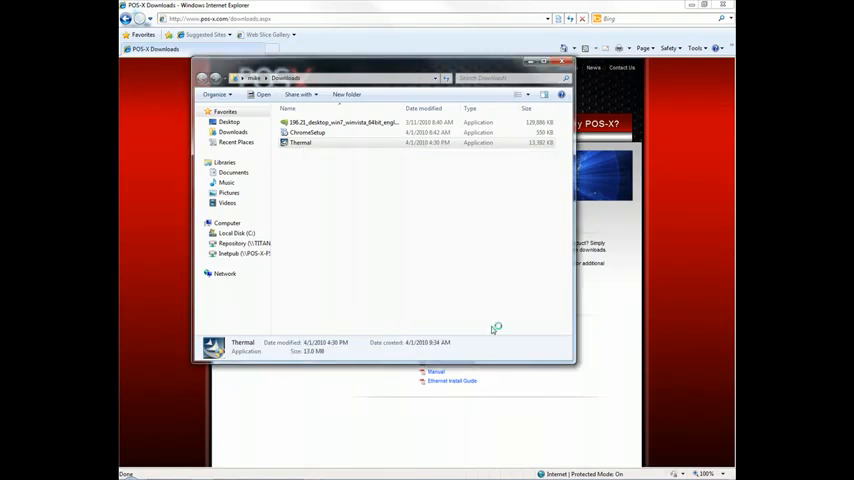
double_click(300, 142)
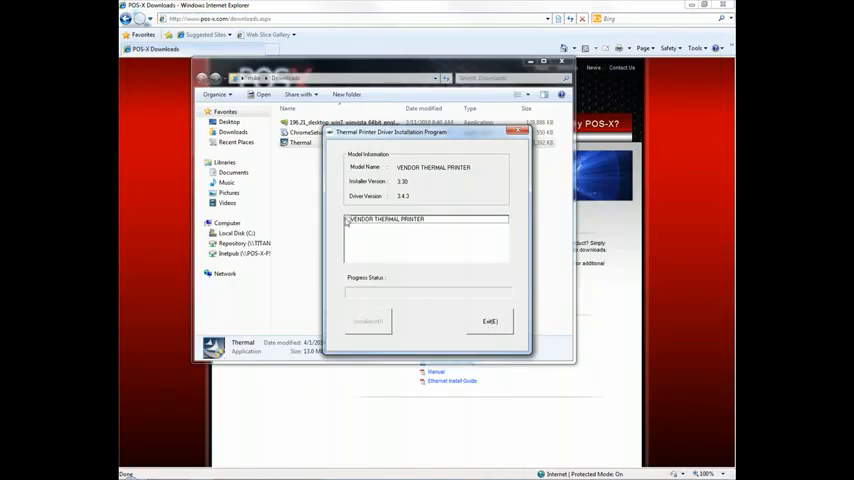
- Check VENDOR THERMAL PRINTER, start installation, and confirm Windows 7 with LPT1
click(385, 218)
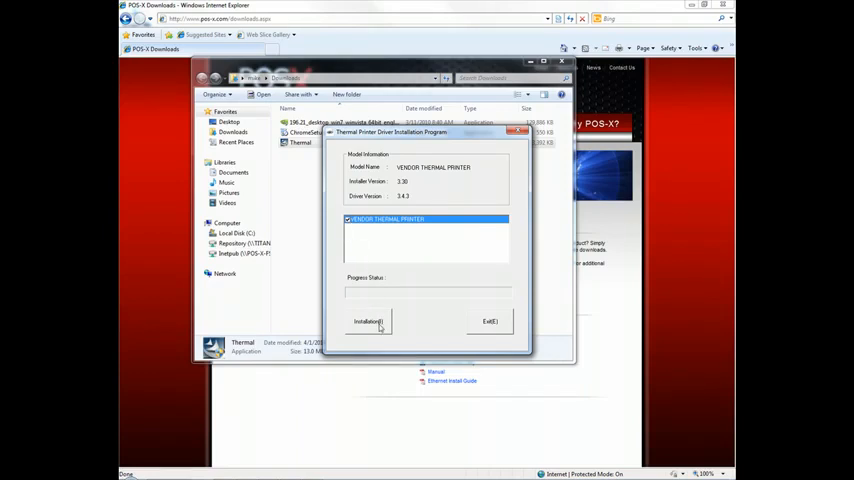
click(368, 321)
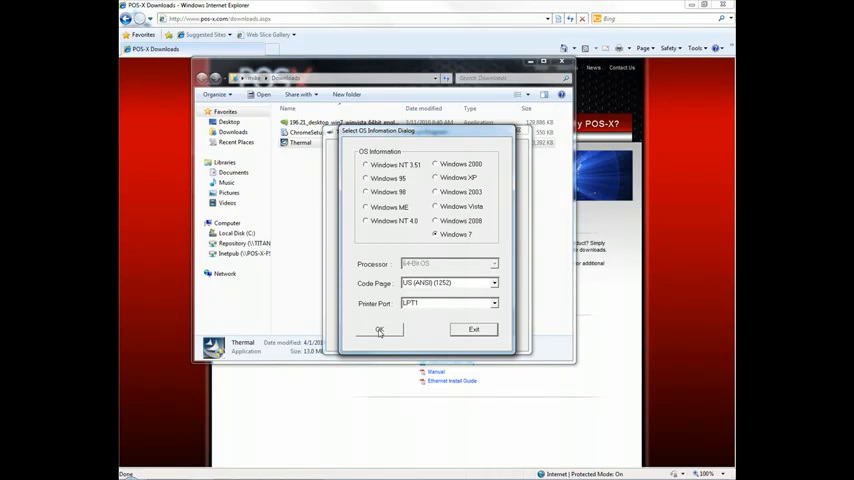
click(379, 330)
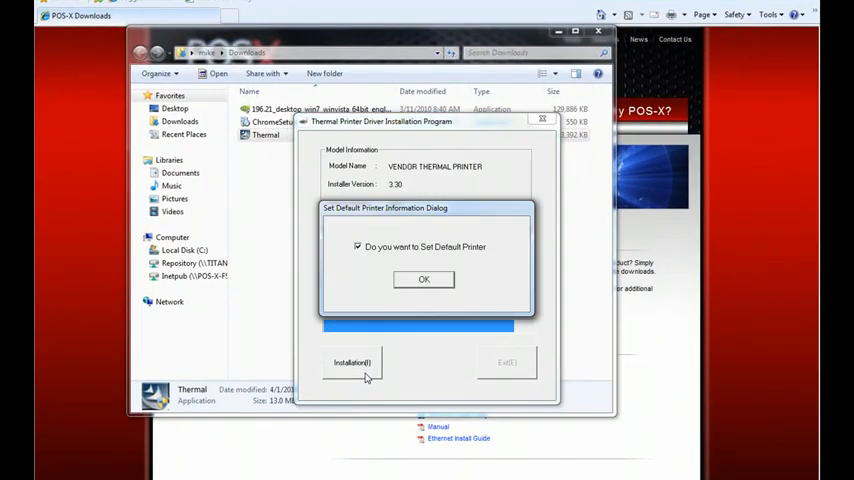
- Decline setting the vendor thermal printer as default and continue the driver install
click(357, 247)
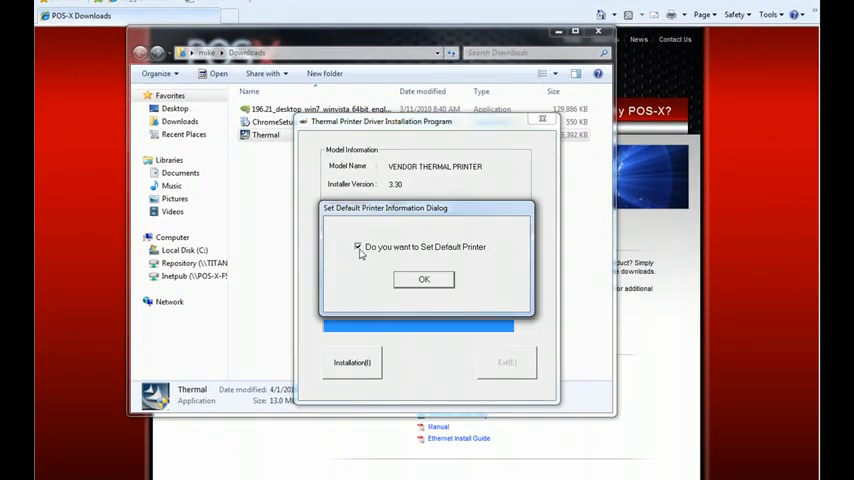
click(358, 247)
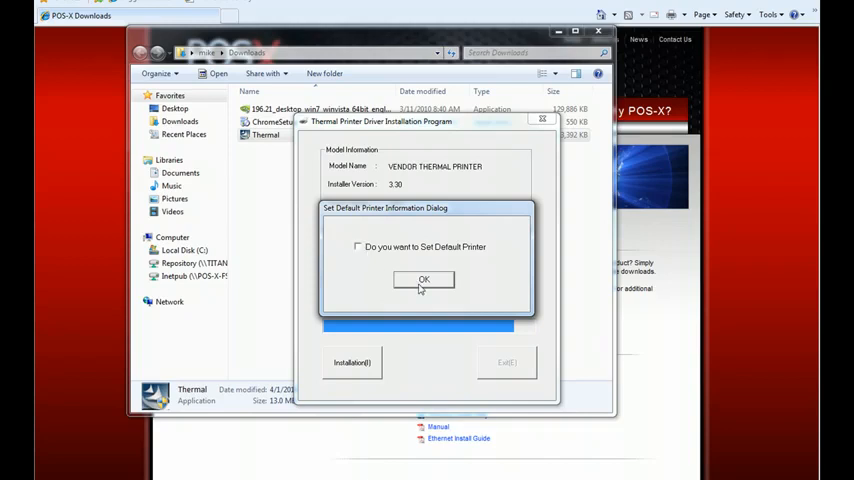
click(423, 279)
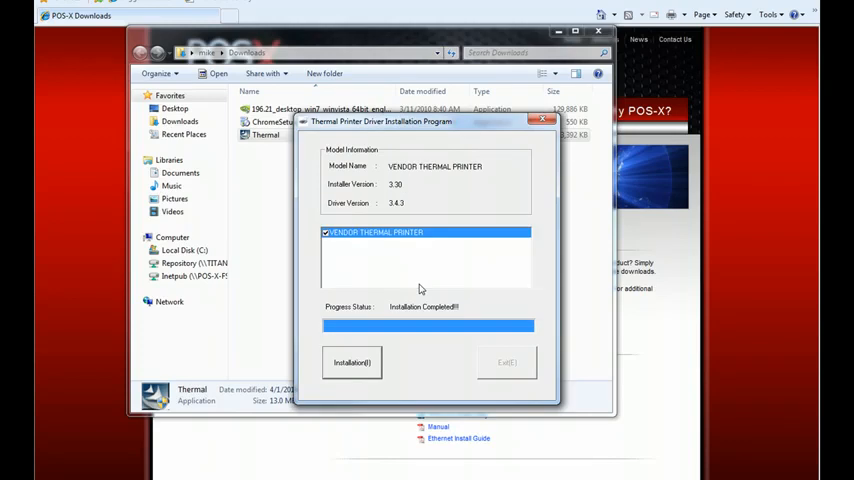
- Uncheck Rebooting and acknowledge the Installation Complete message
click(351, 362)
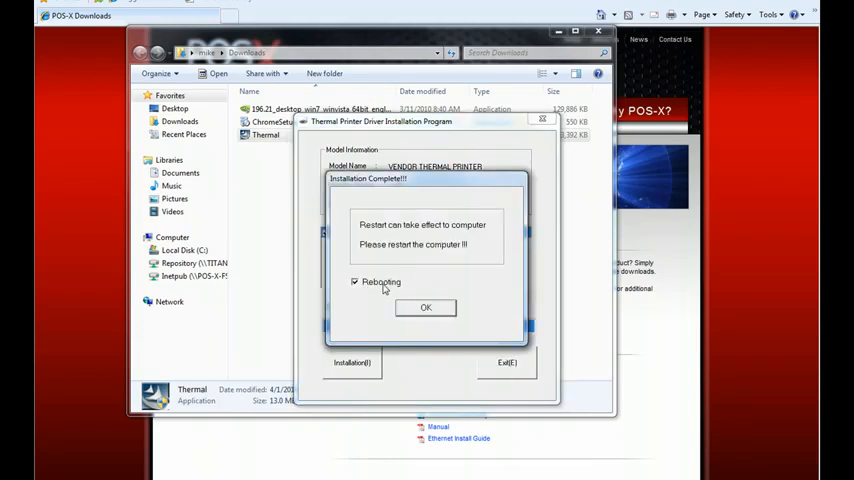
click(355, 282)
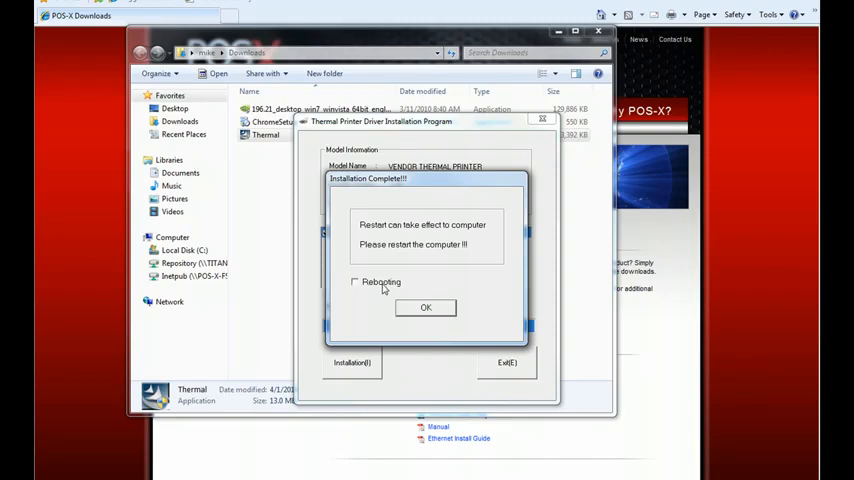
mouse_move(409, 299)
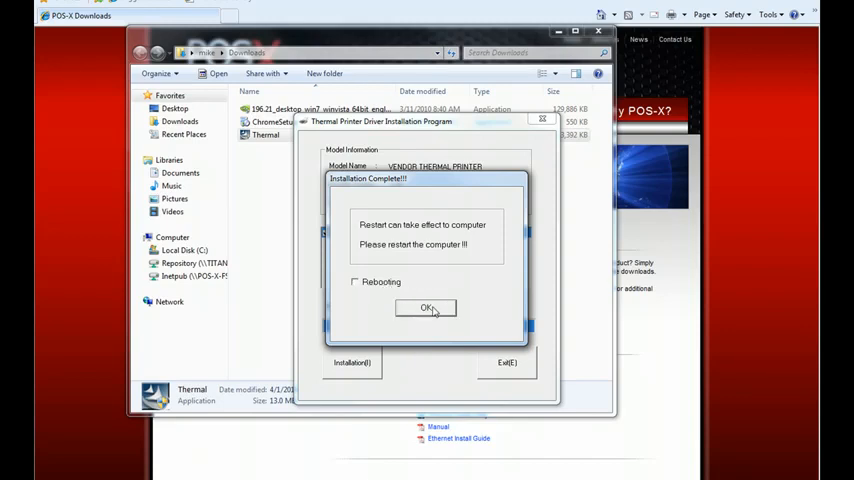
click(426, 307)
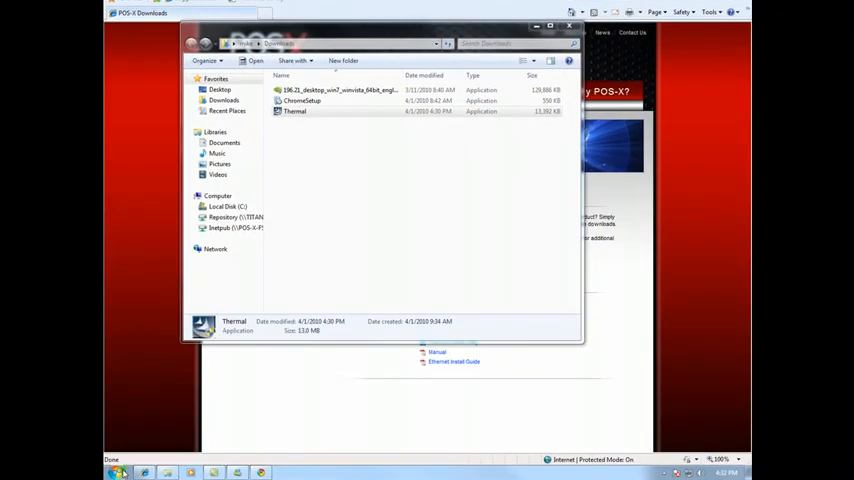
- Open Printer properties for VENDOR THERMAL PRINTER from Devices and Printers
click(119, 467)
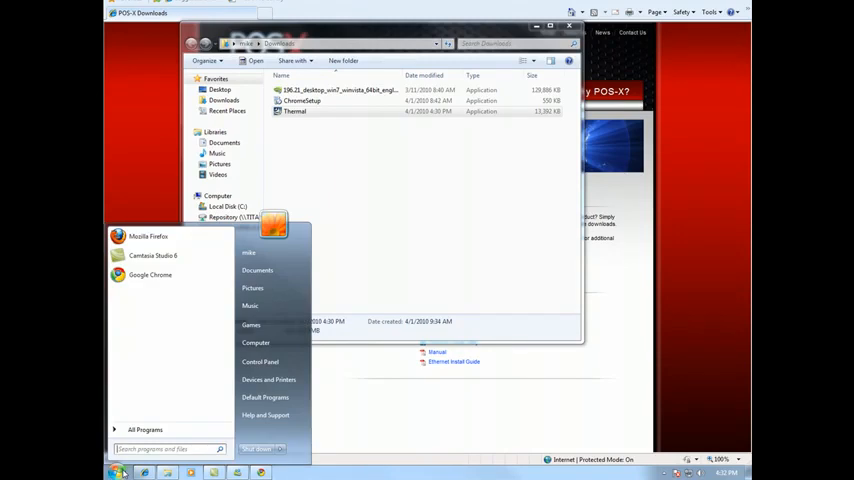
mouse_move(268, 378)
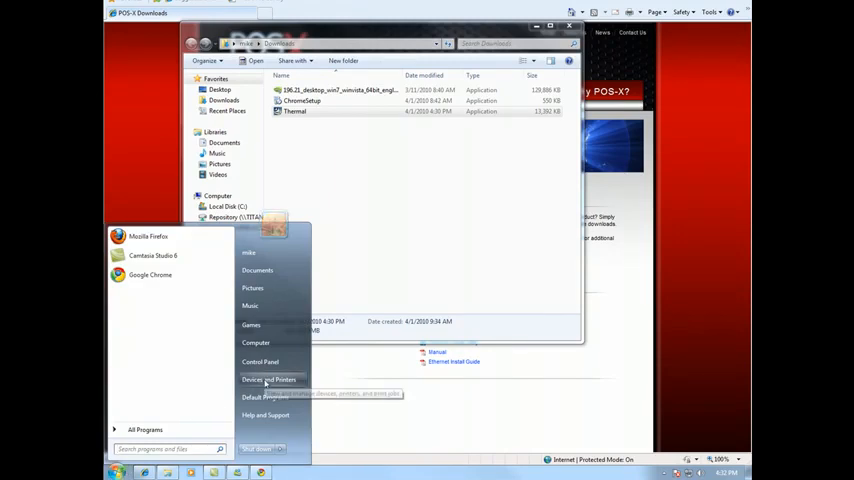
click(270, 378)
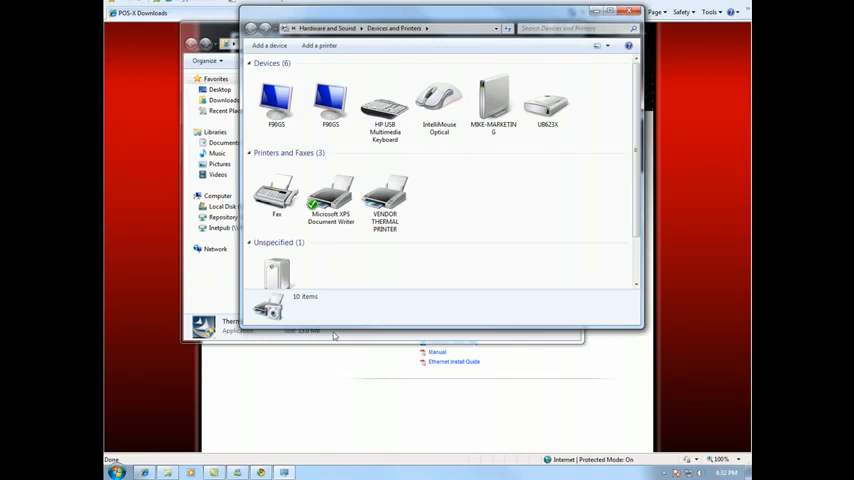
click(387, 192)
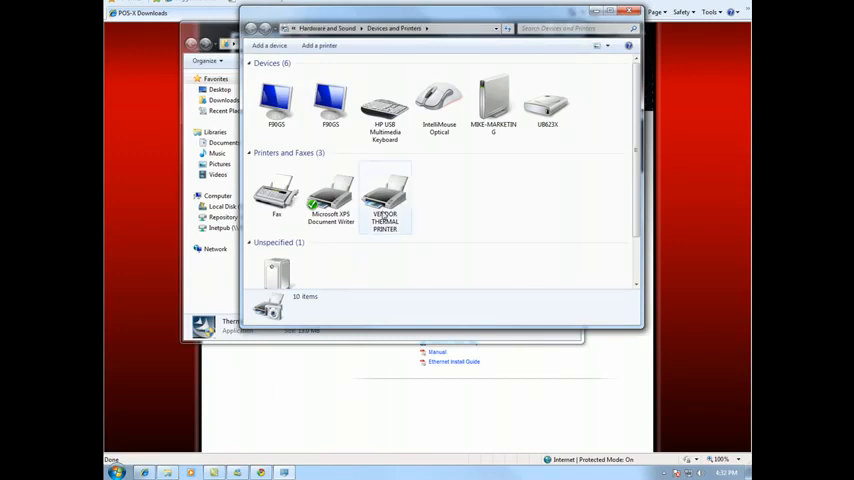
right_click(383, 200)
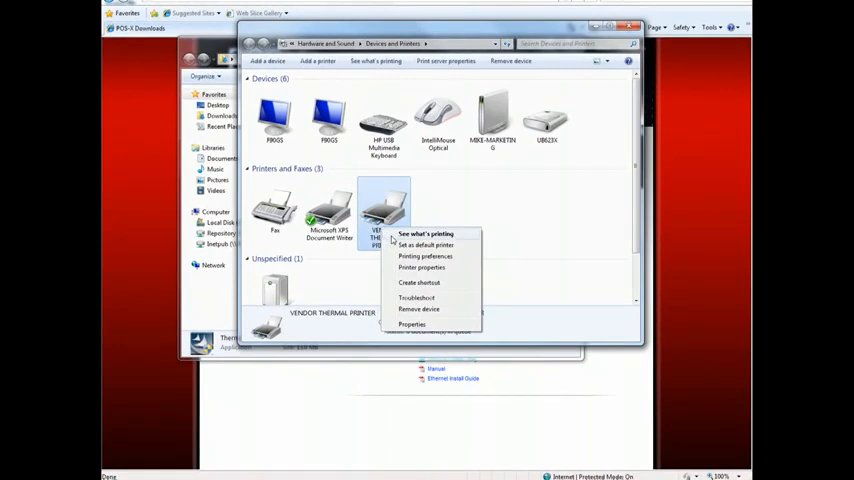
mouse_move(421, 267)
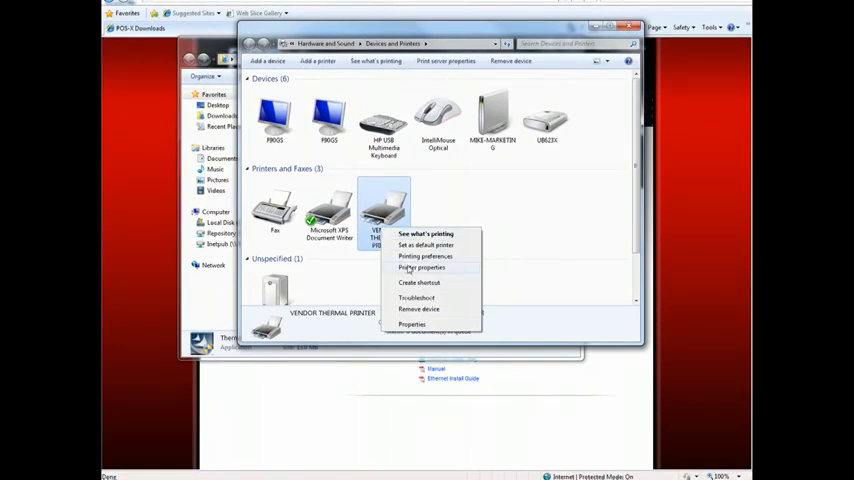
click(419, 267)
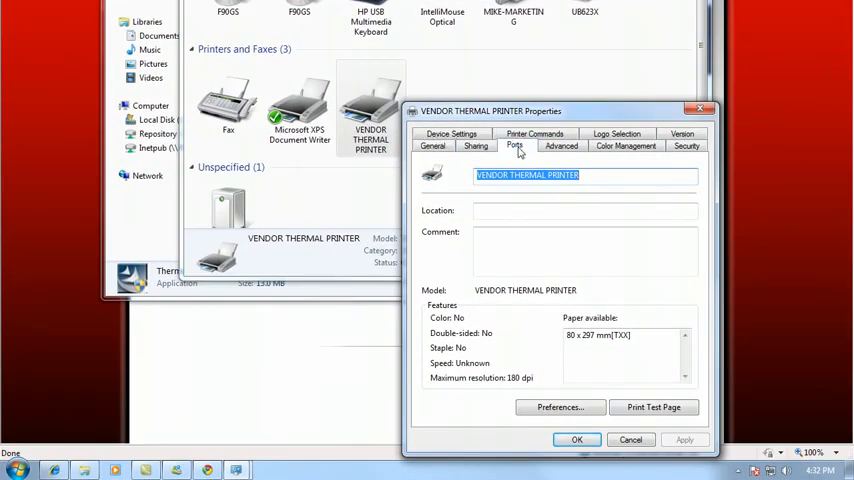
- On the Ports tab, scroll the port list and check USB001 instead of LPT1
click(514, 145)
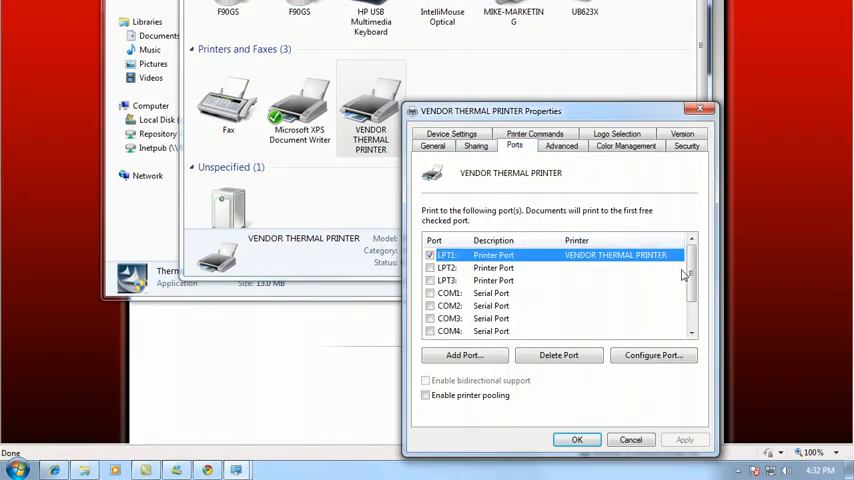
scroll(down, 3)
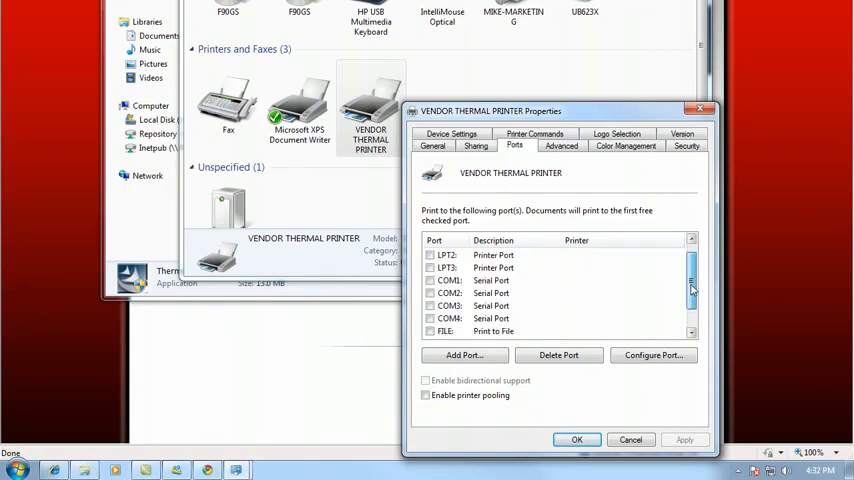
scroll(down, 3)
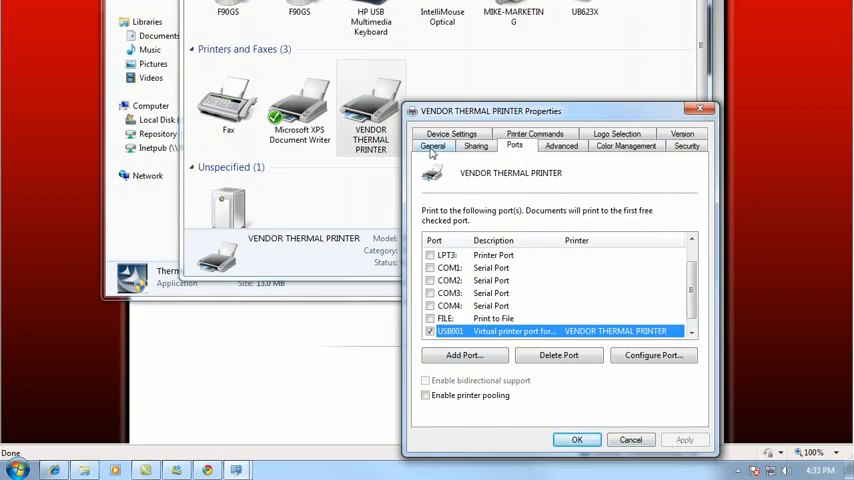
- Print a test page from the General tab and close the confirmation
click(433, 146)
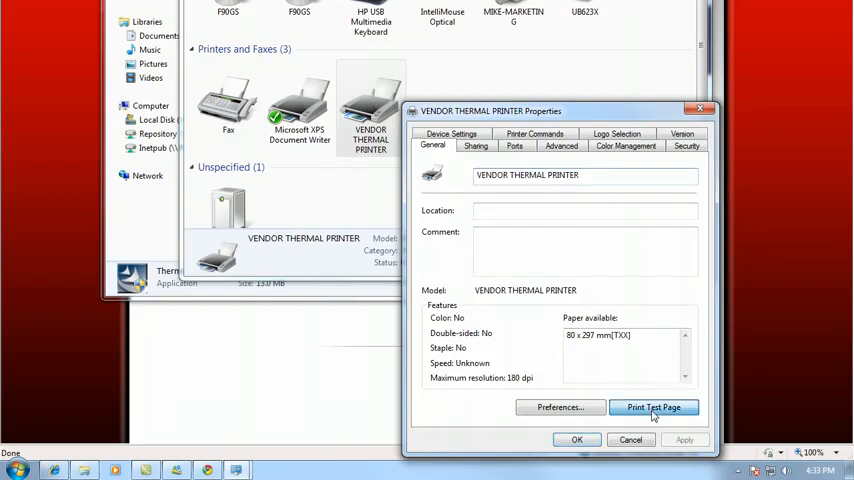
click(664, 407)
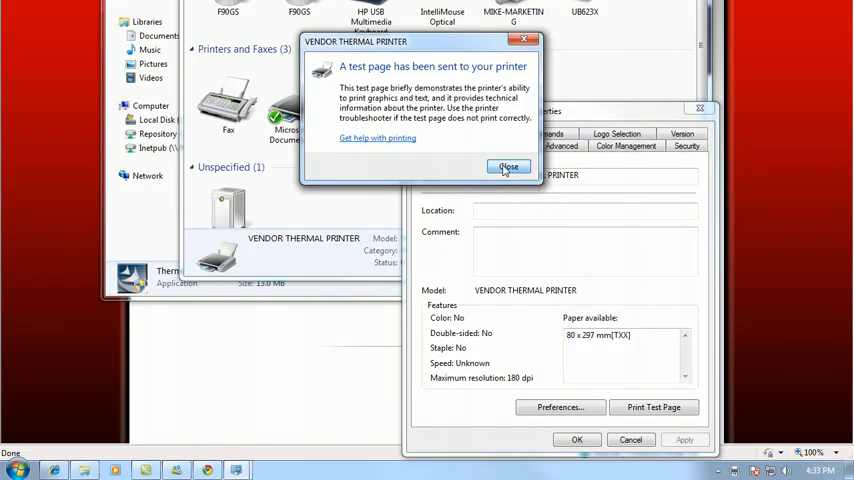
click(509, 167)
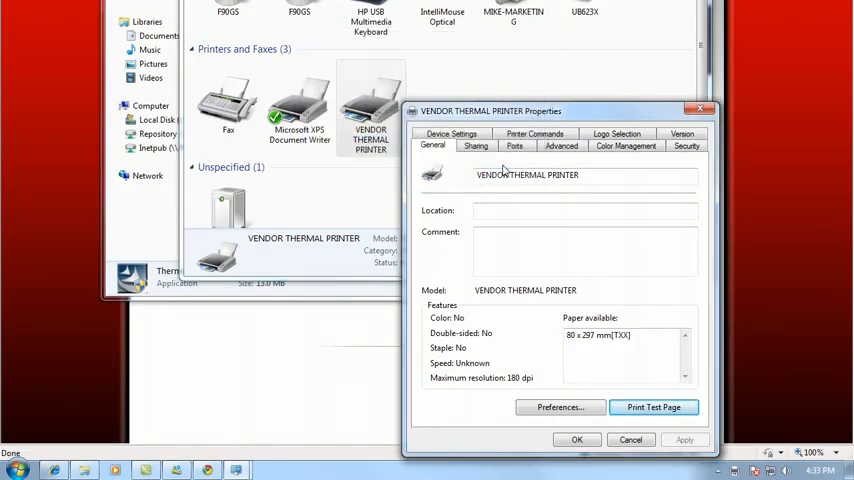